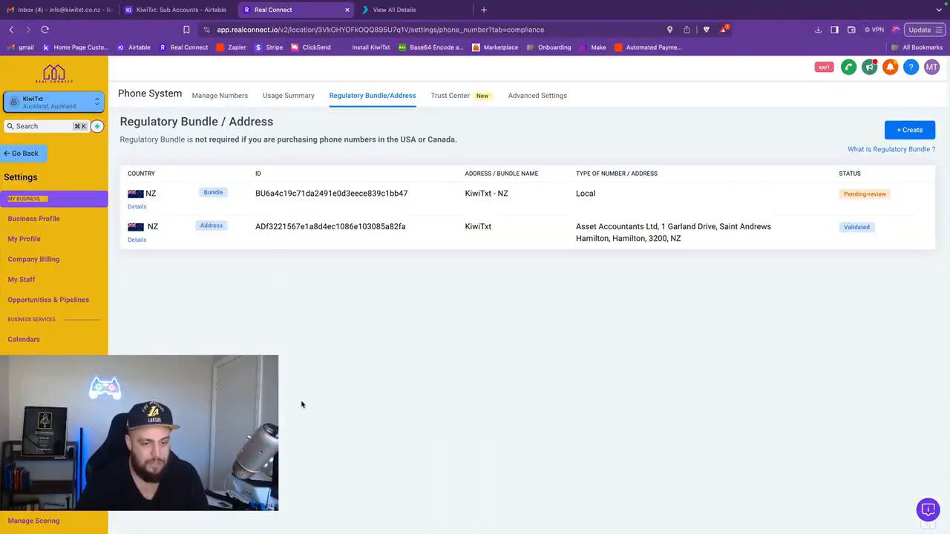
From Manage Numbers, view the Add Phone Number purchase dialog, then close it
click(220, 95)
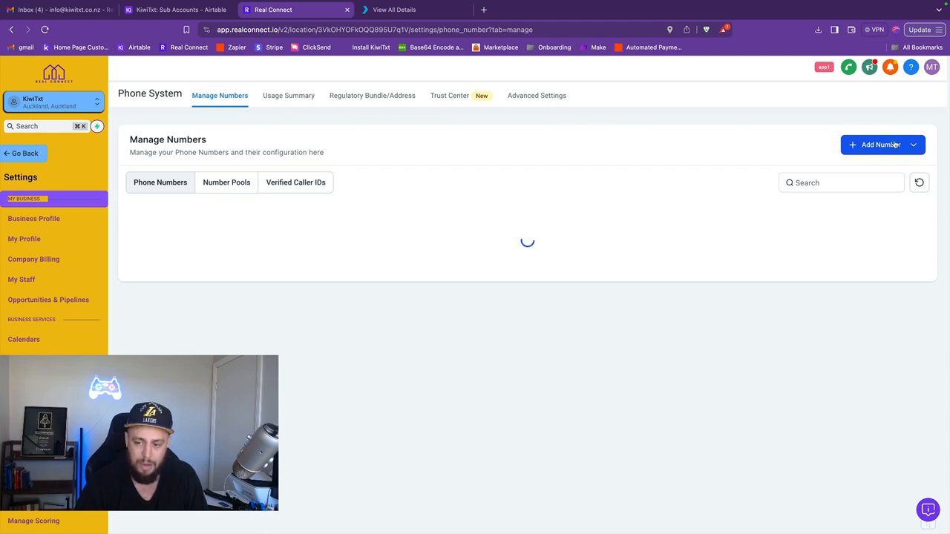
click(889, 168)
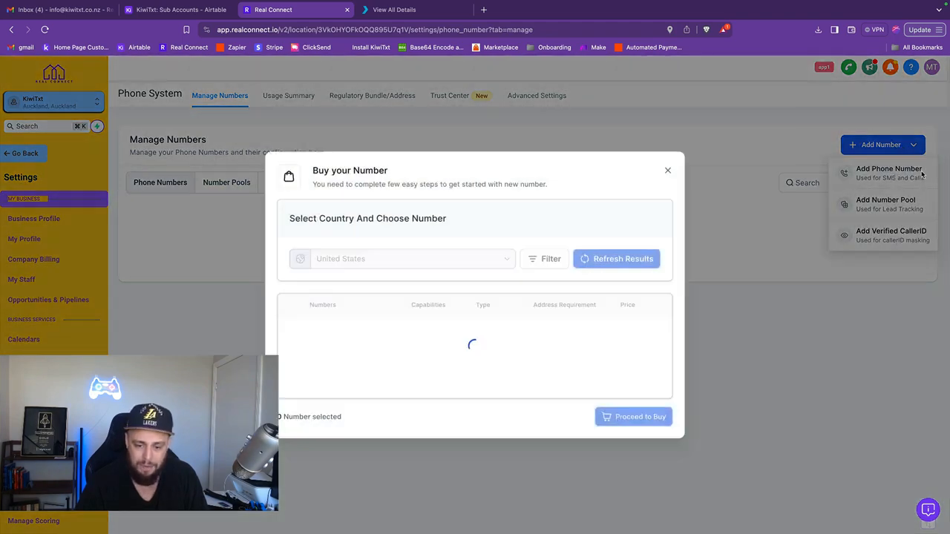
click(616, 259)
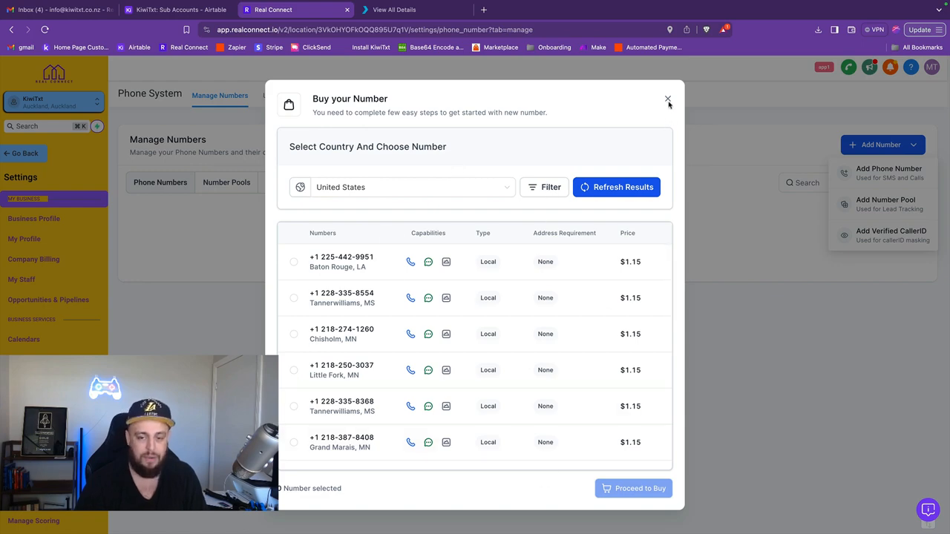
click(668, 99)
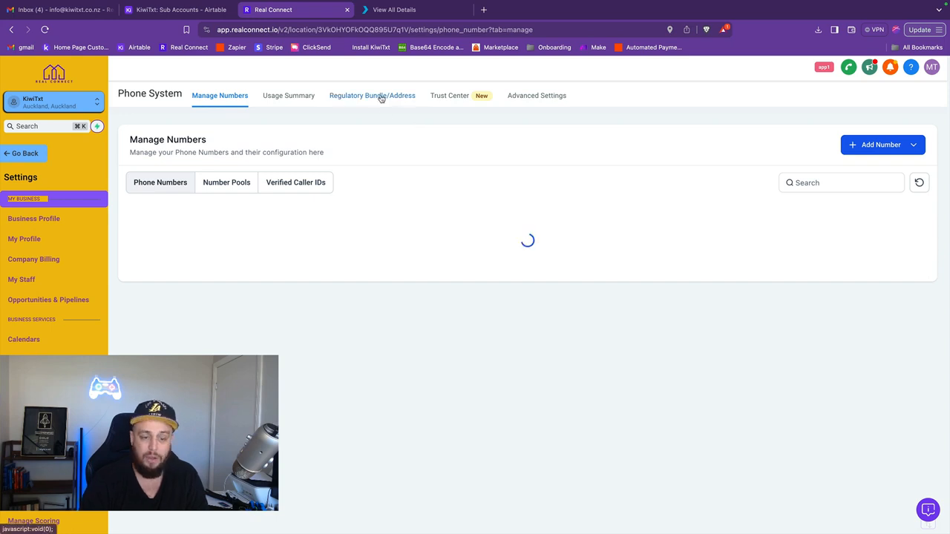
Create an Address Bundle named KiwiTxt under Regulatory Bundle/Address
click(372, 95)
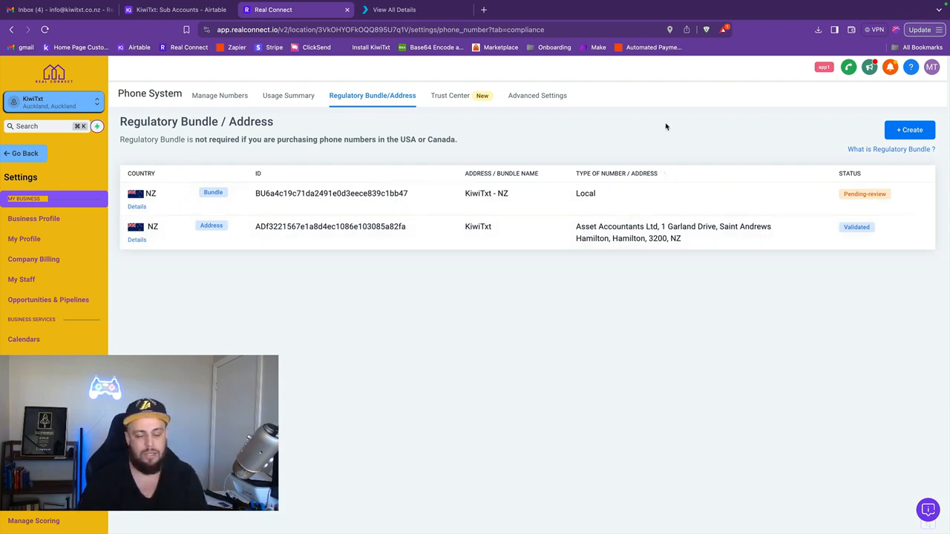
mouse_move(622, 216)
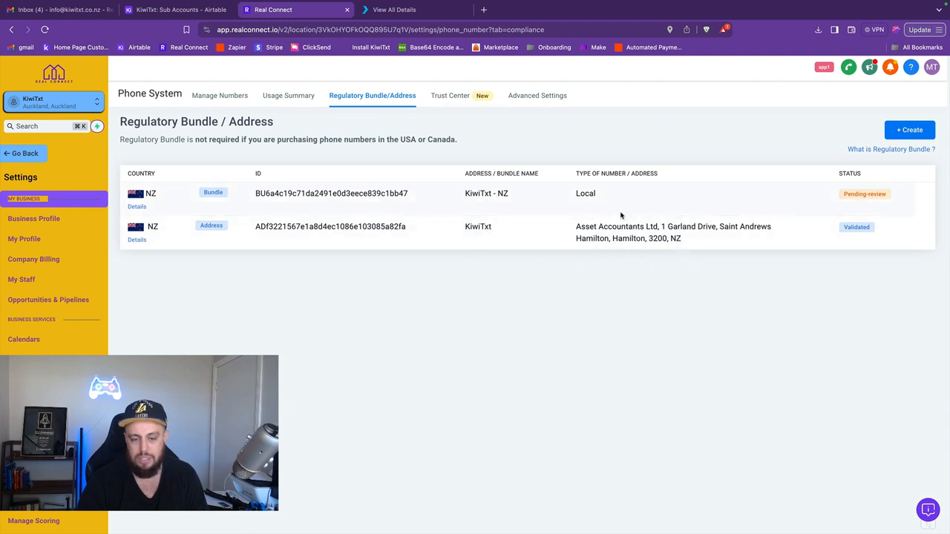
click(909, 130)
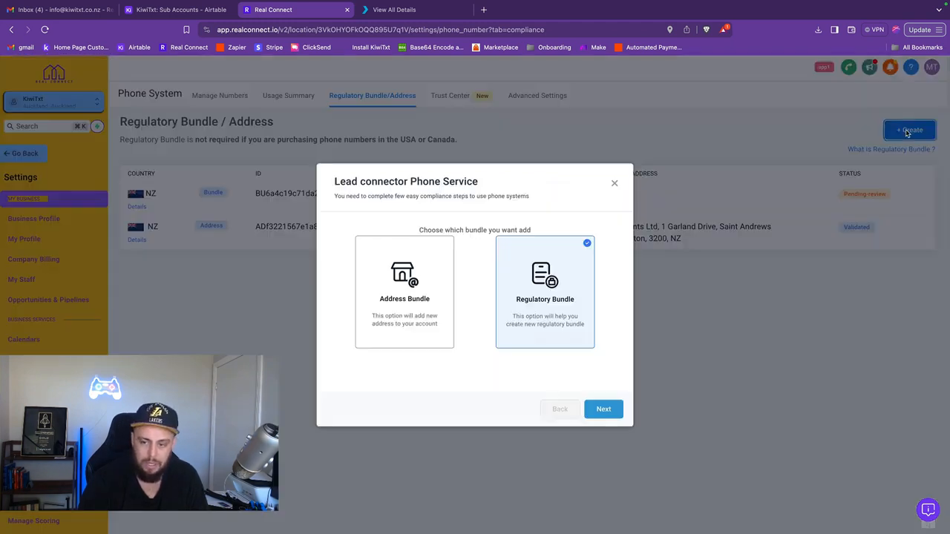
mouse_move(382, 246)
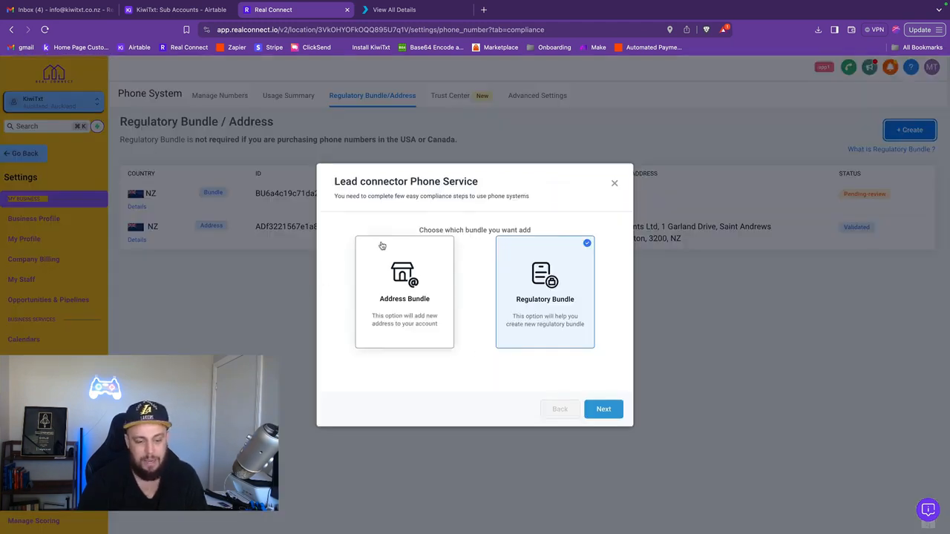
click(404, 290)
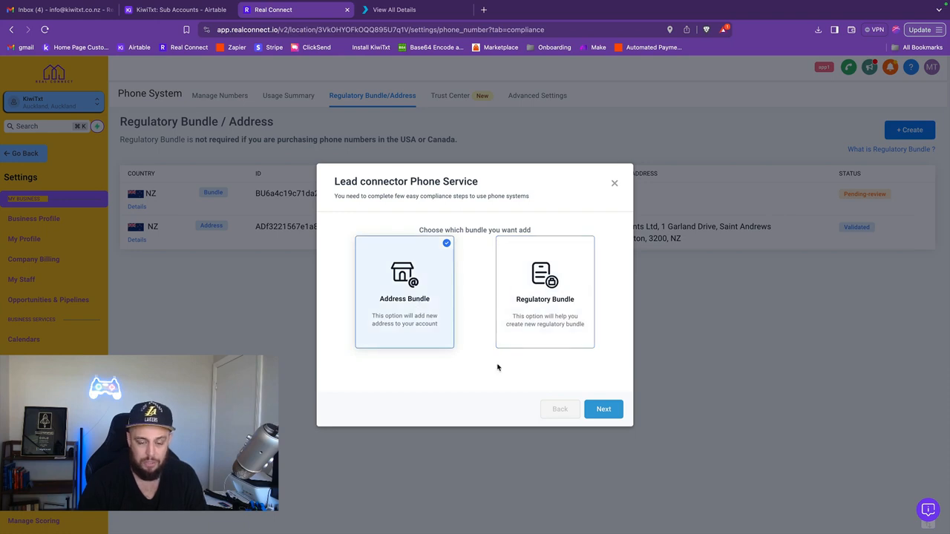
click(603, 409)
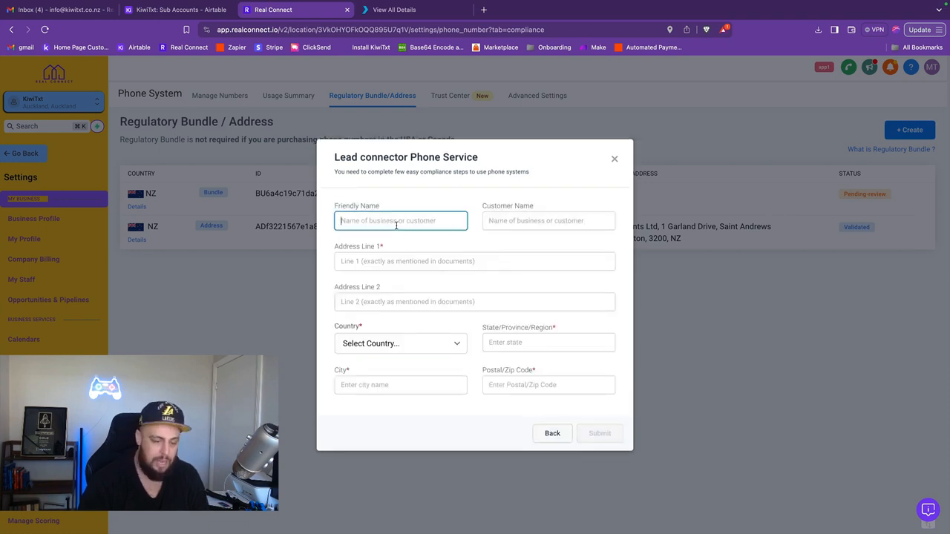
text(KiwiRx)
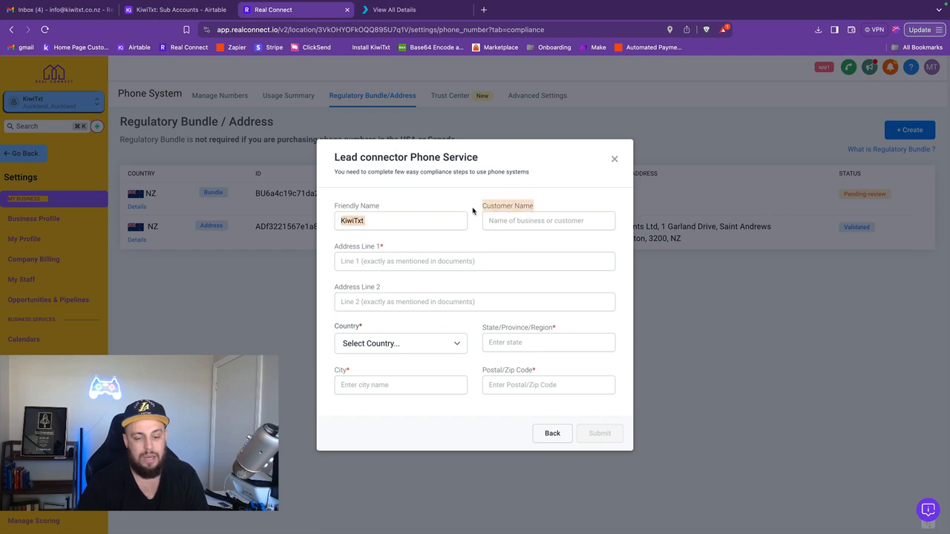
click(548, 220)
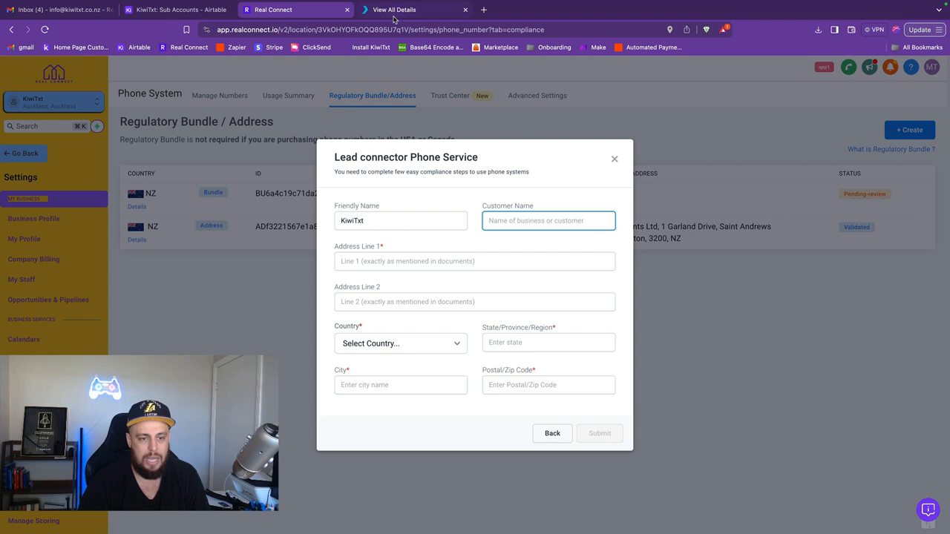
Generate the Certificate of Incorporation and Company Extract PDFs from the Companies Register
click(416, 9)
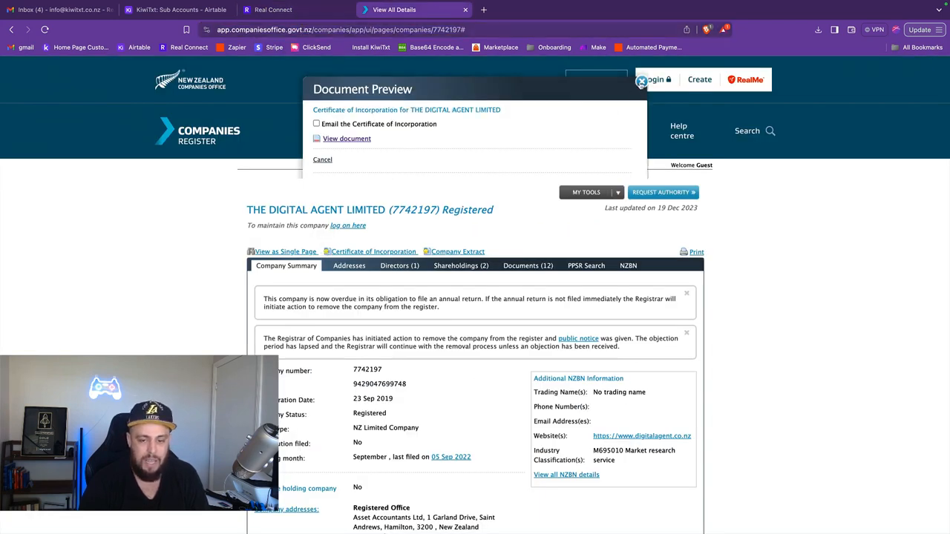
click(641, 81)
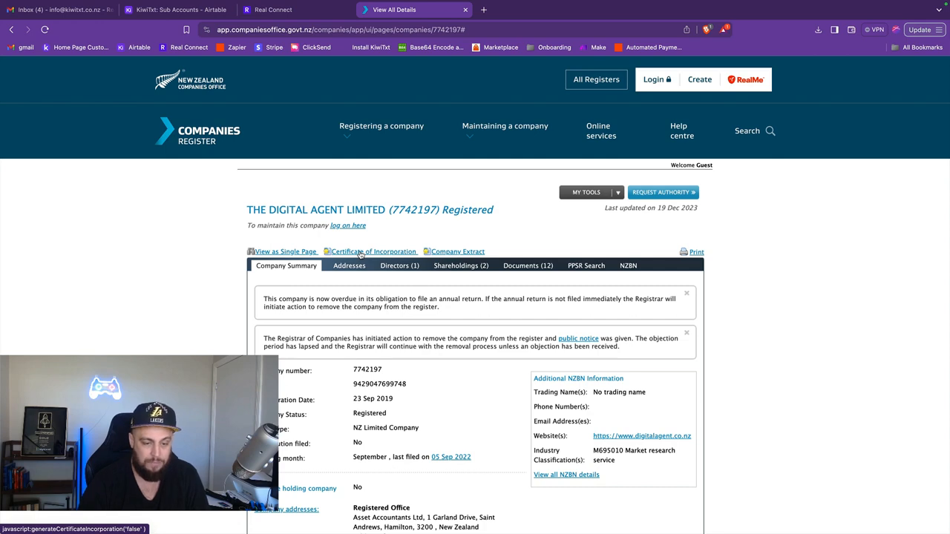
click(373, 252)
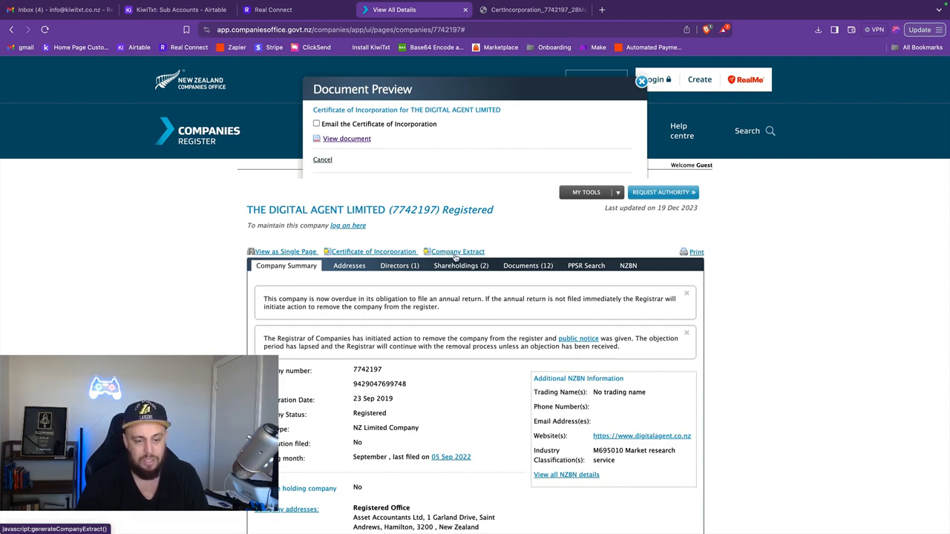
click(347, 139)
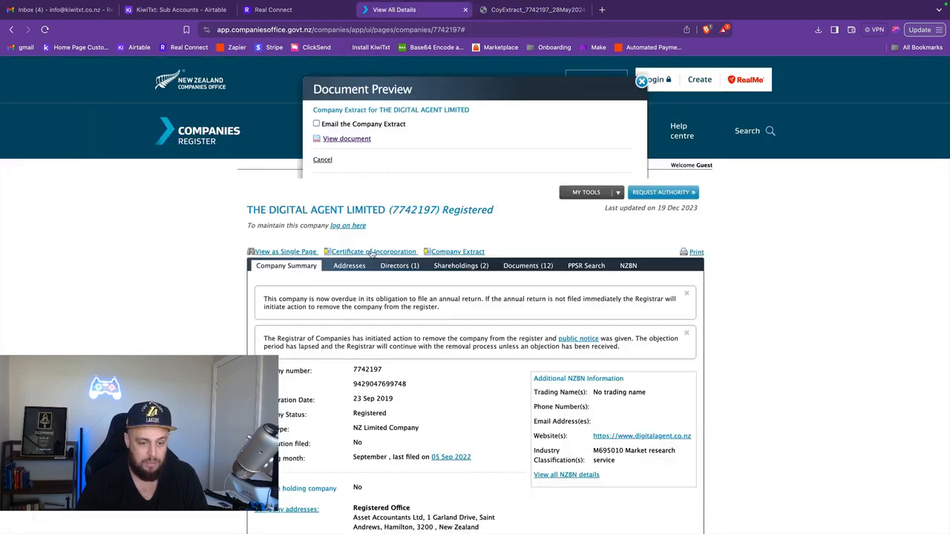
click(347, 138)
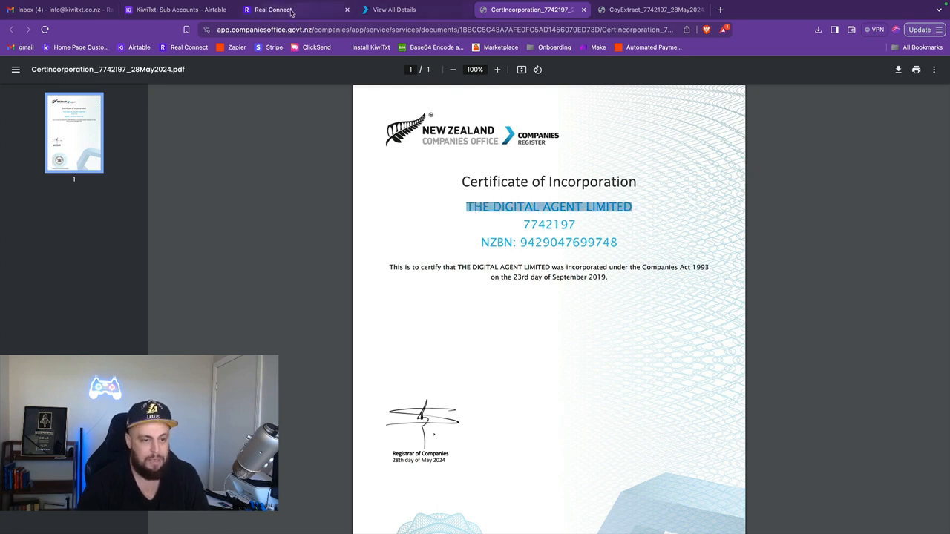
Enter THE DIGITAL AGENT LIMITED and paste the extract's registered office address into the form
click(273, 9)
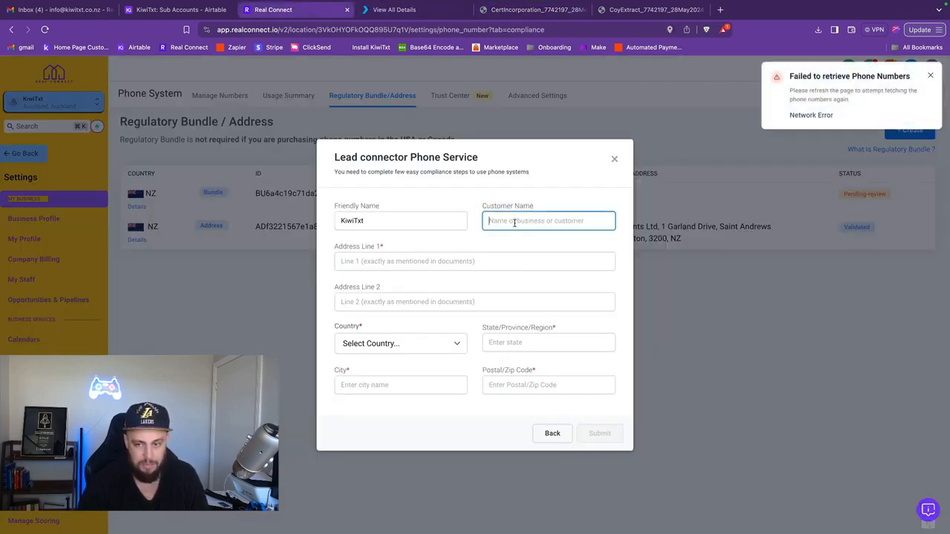
text(THE DIGITAL AGENT LIMITED)
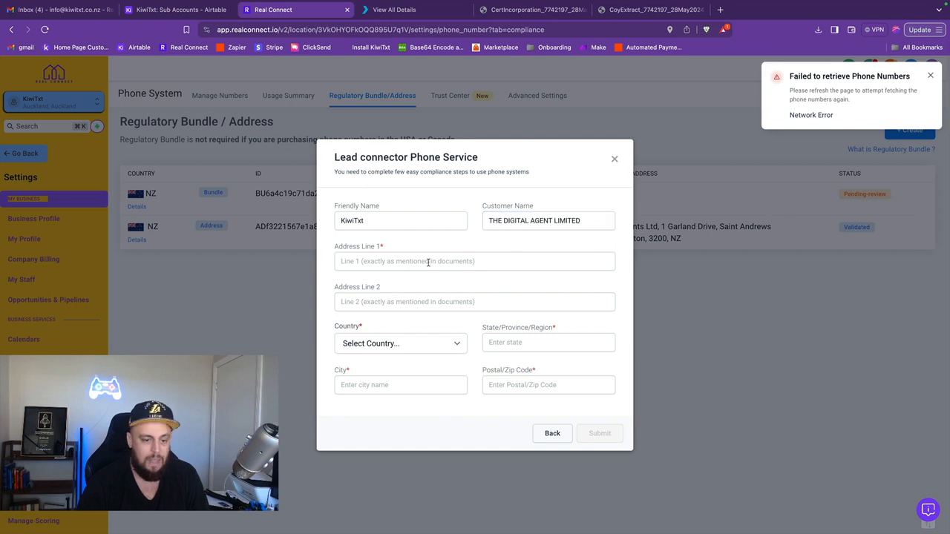
click(532, 10)
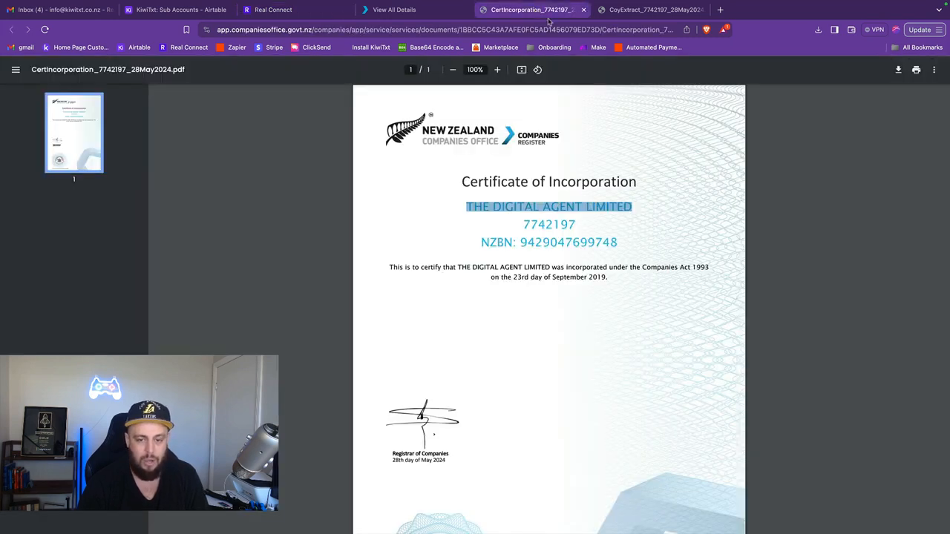
click(649, 10)
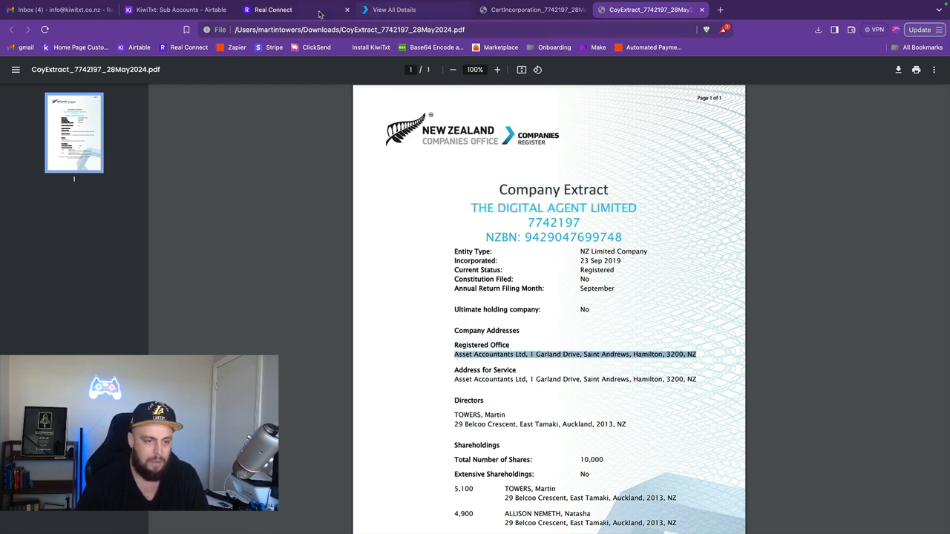
click(273, 10)
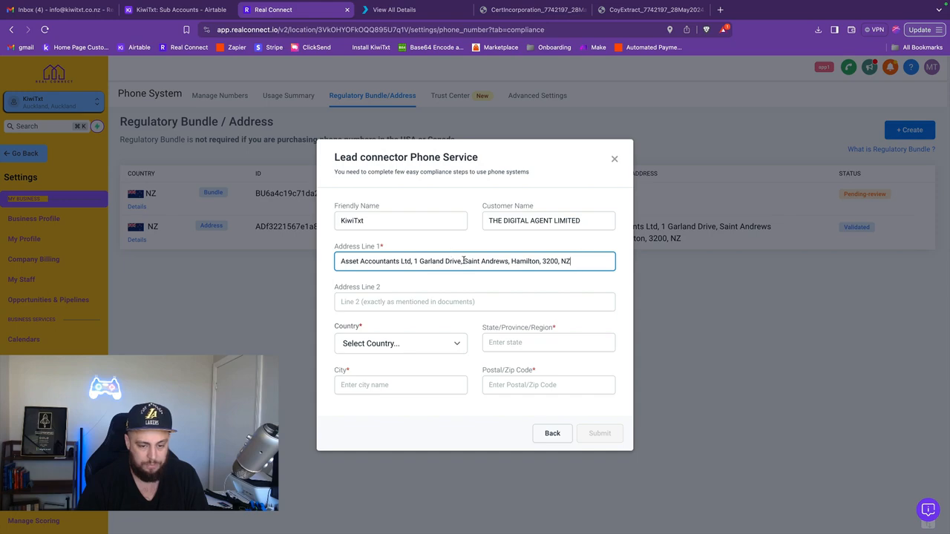
Choose New Zealand as country and enter 'Saint Andrews, Hamilton, 3200, NZ'
click(401, 343)
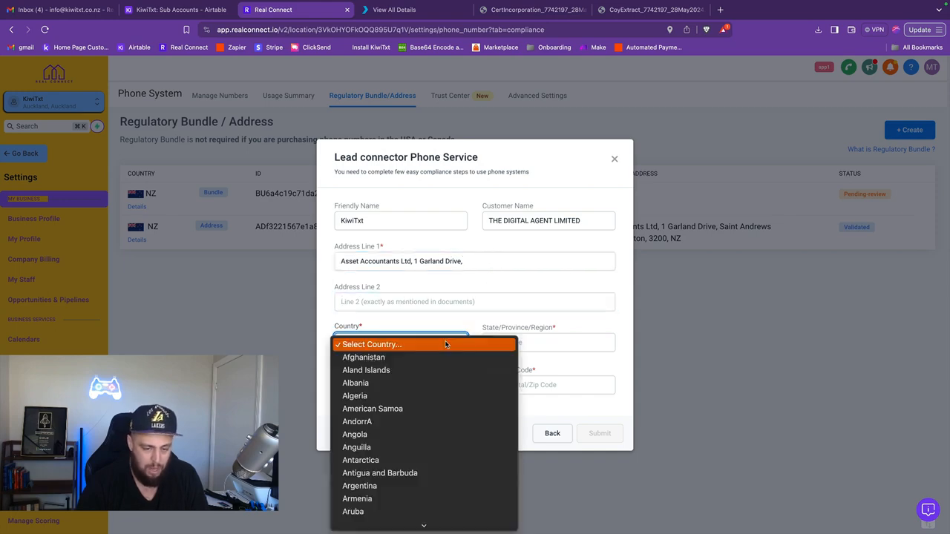
scroll(down, 3)
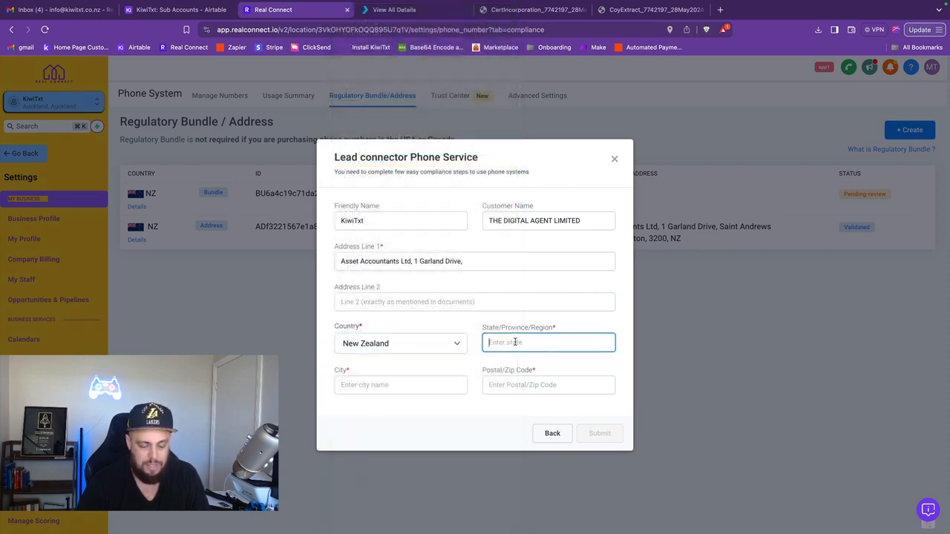
text(Saint Andrews, Hamilton, 3200, NZ)
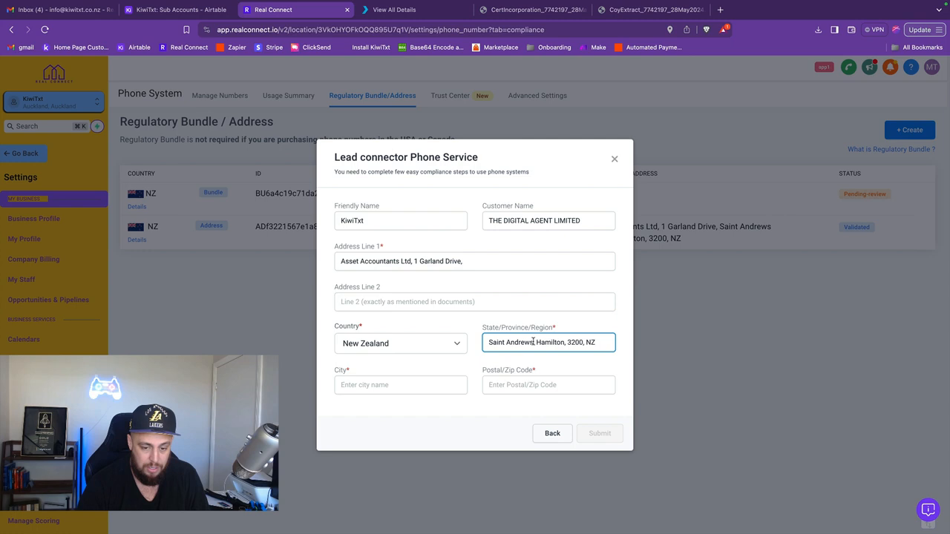
Split the address: Saint Andrews on line one, Hamilton region and city, postcode 3200
double_click(511, 342)
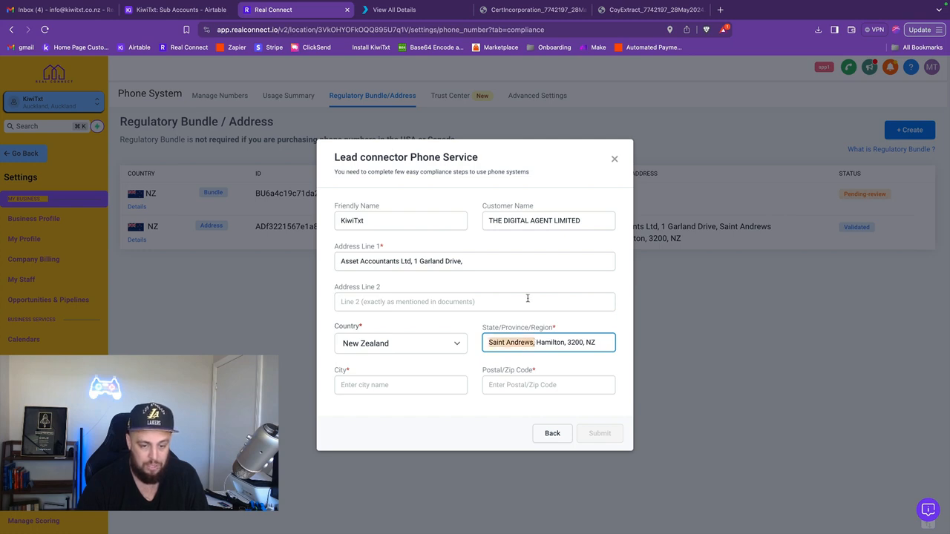
text(Saint Andrews)
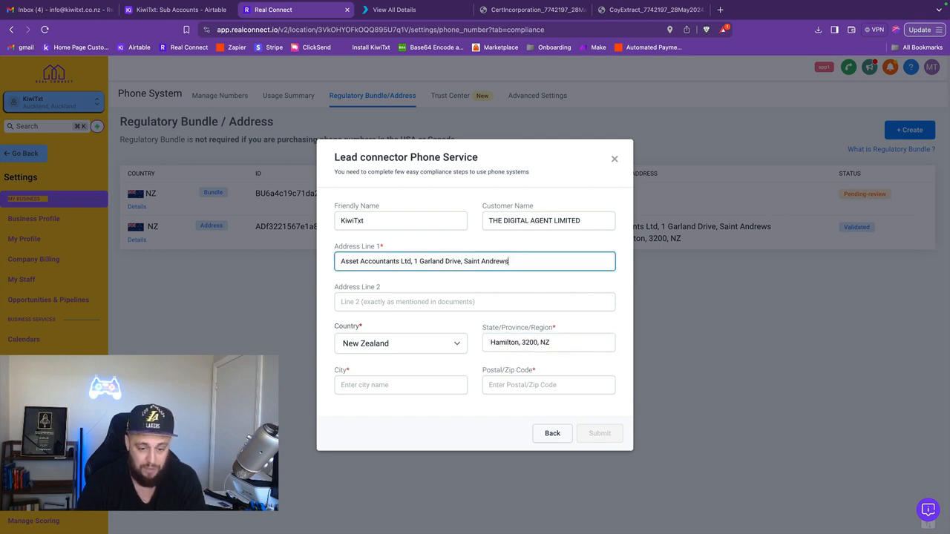
click(547, 342)
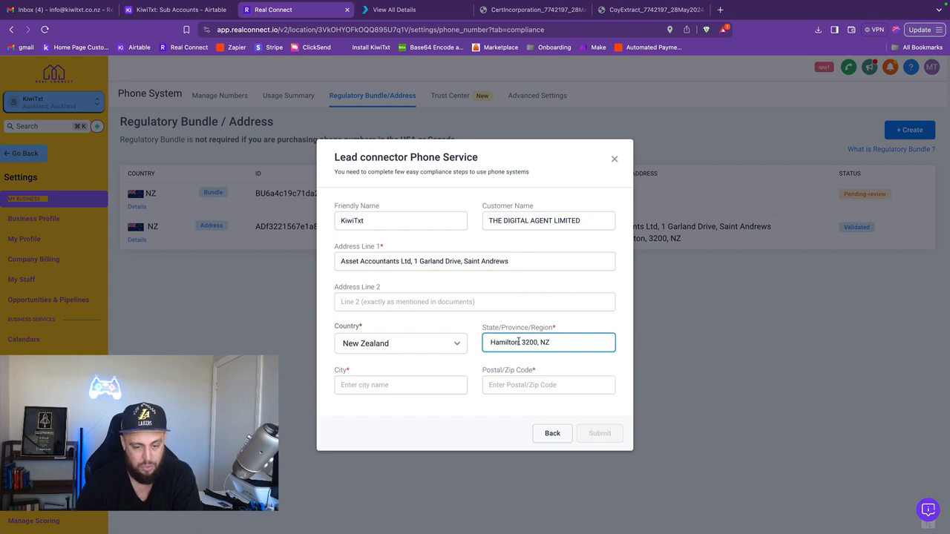
double_click(532, 342)
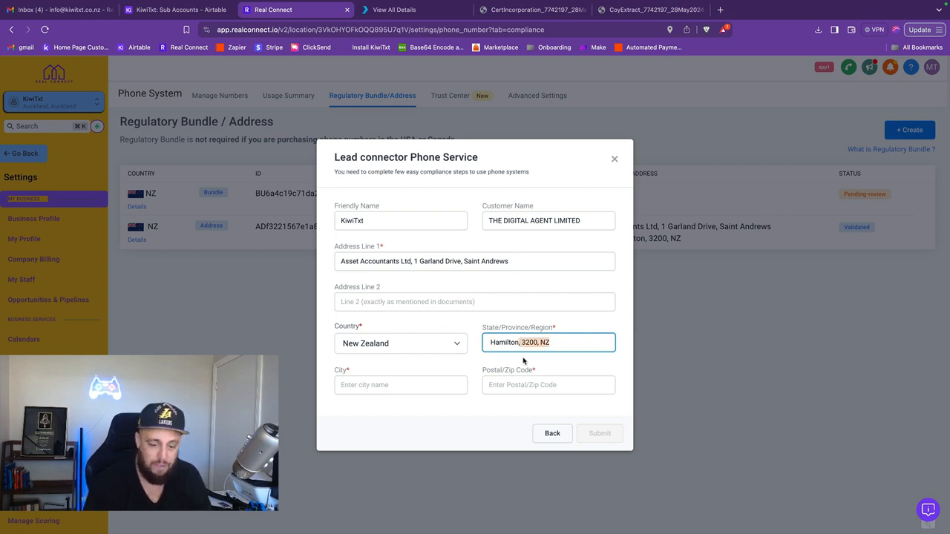
text(Hamilton)
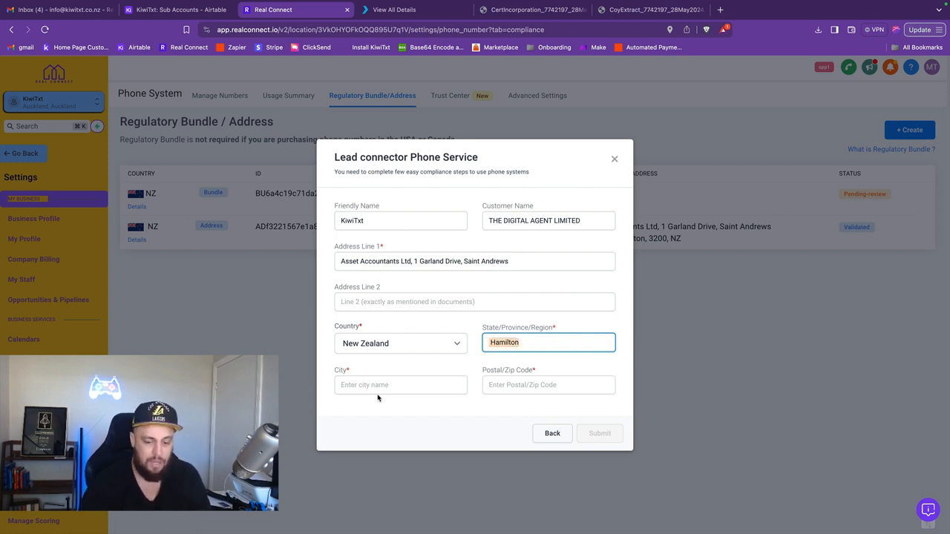
text(3200)
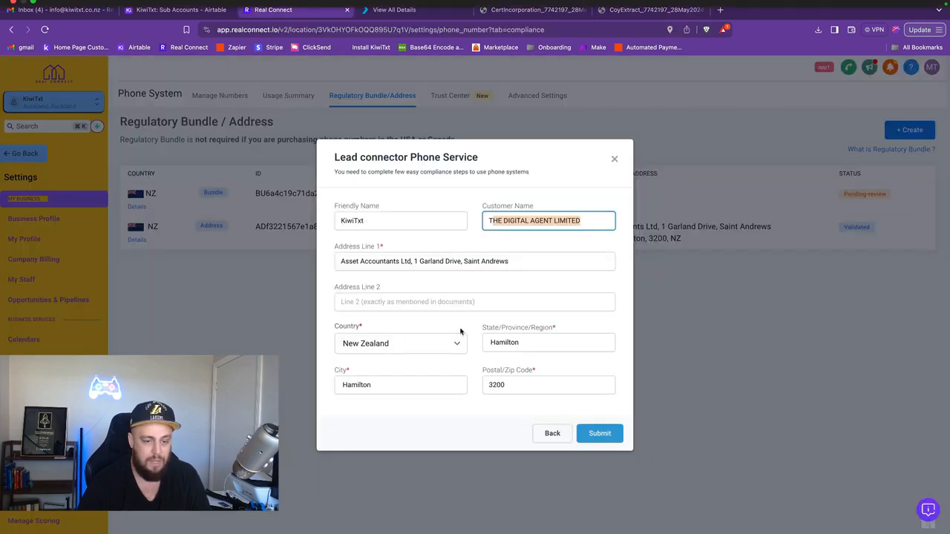
Submit the completed New Zealand address for review
click(599, 434)
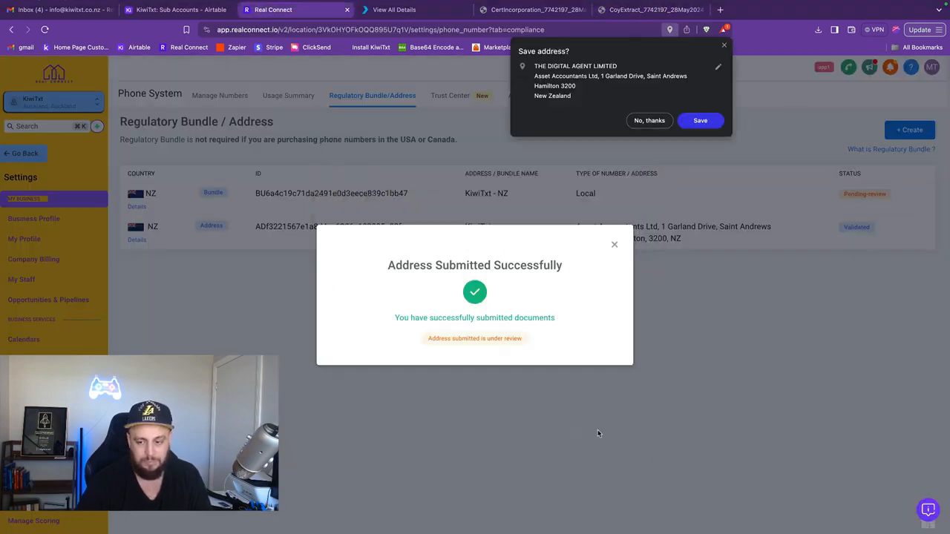
mouse_move(494, 308)
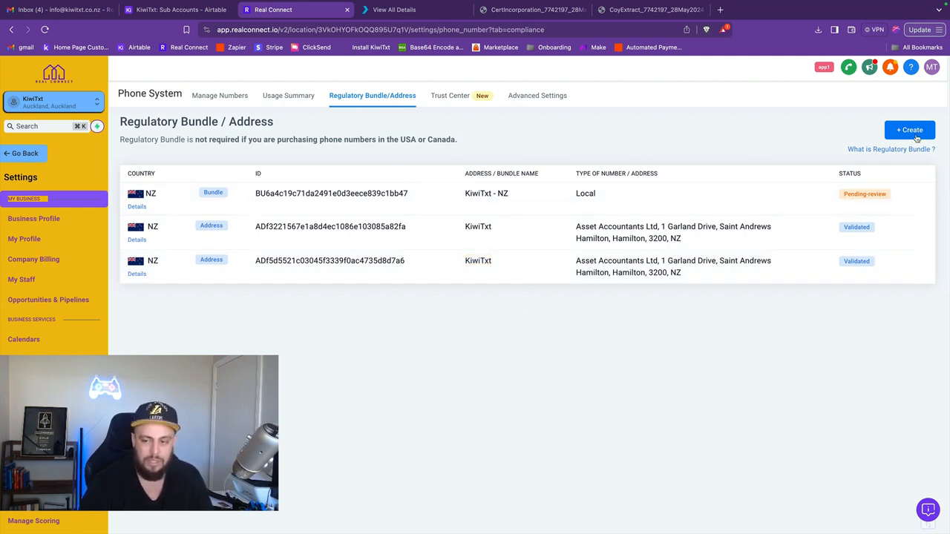
Create a New Zealand Business bundle for Local Numbers and continue to business details
click(910, 130)
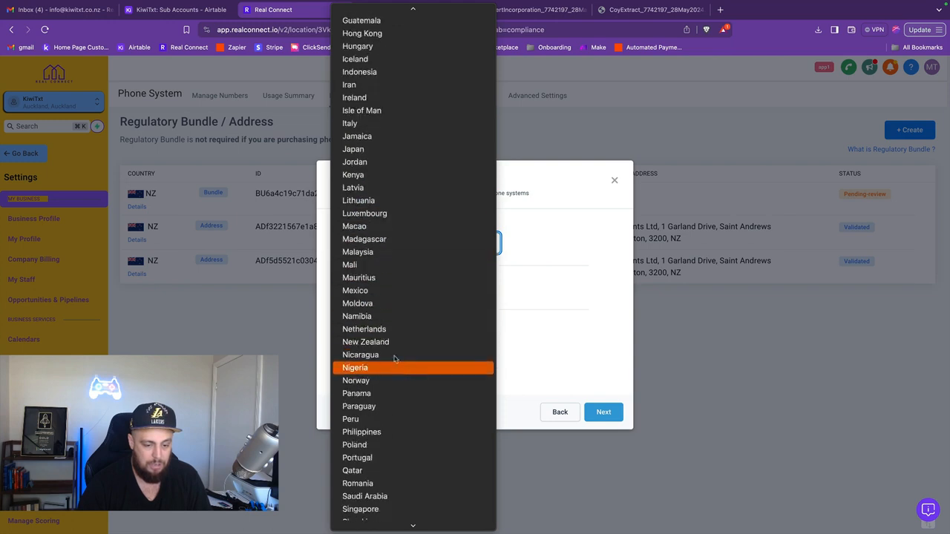
click(365, 342)
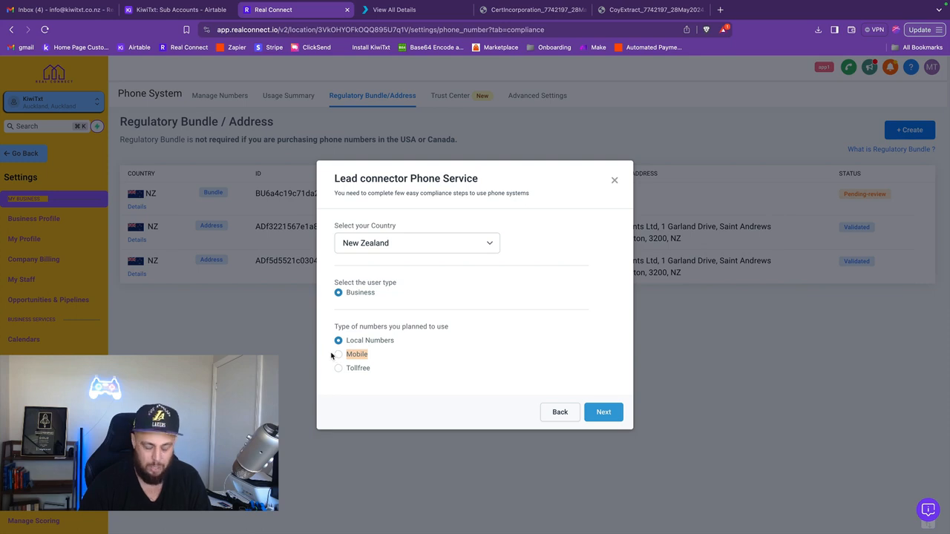
click(338, 354)
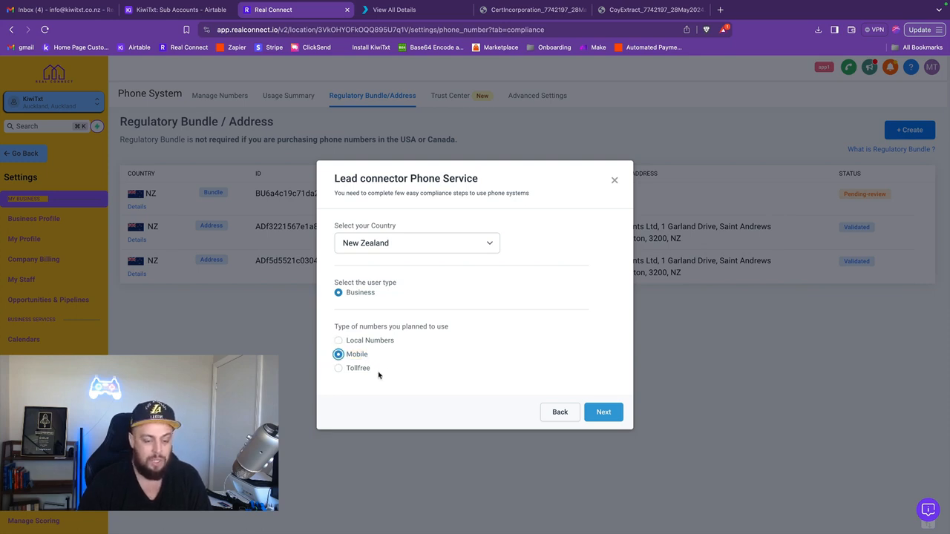
click(338, 368)
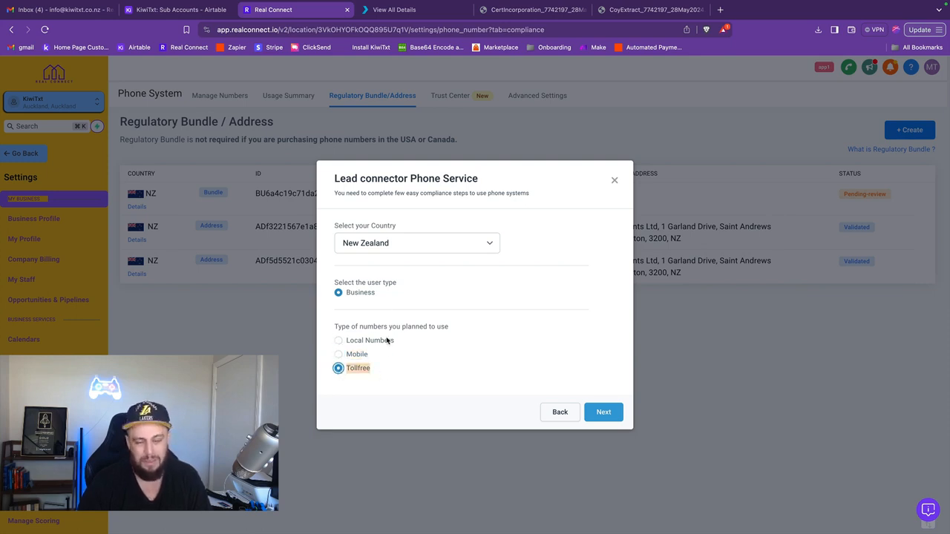
click(339, 340)
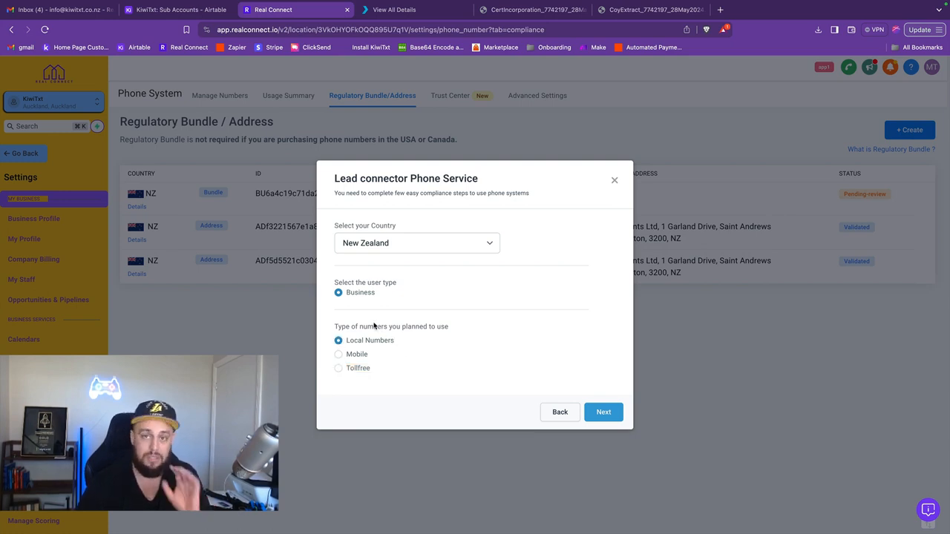
mouse_move(401, 339)
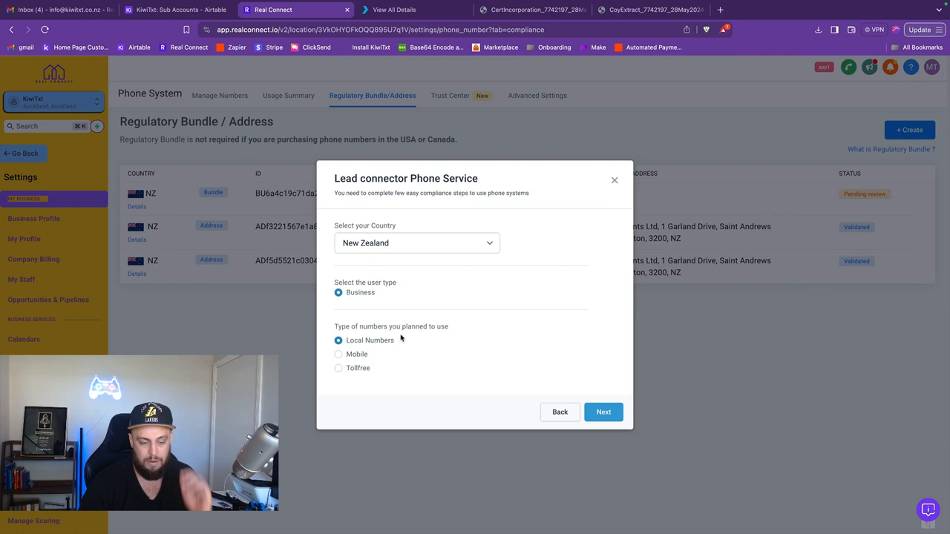
click(603, 412)
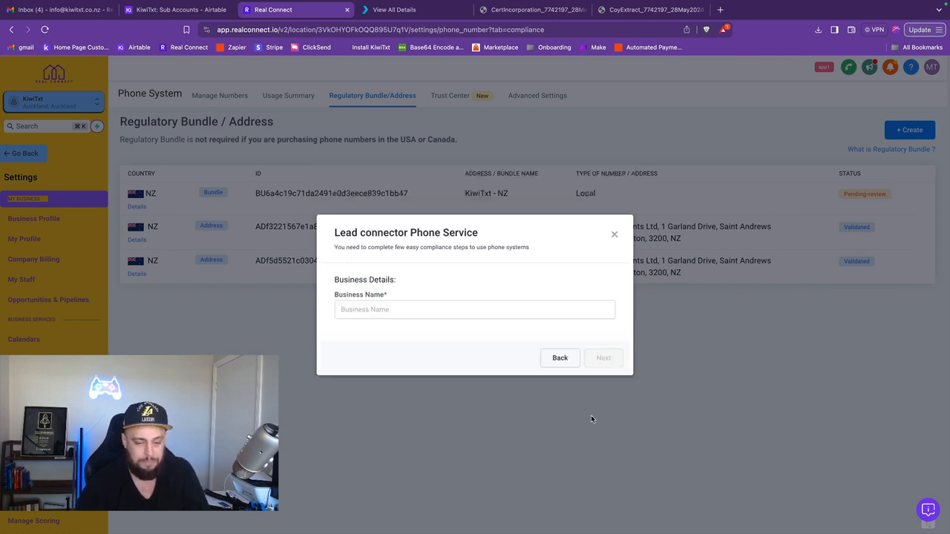
Enter THE DIGITAL AGENT LIMITED as business name and continue to required documents
click(474, 310)
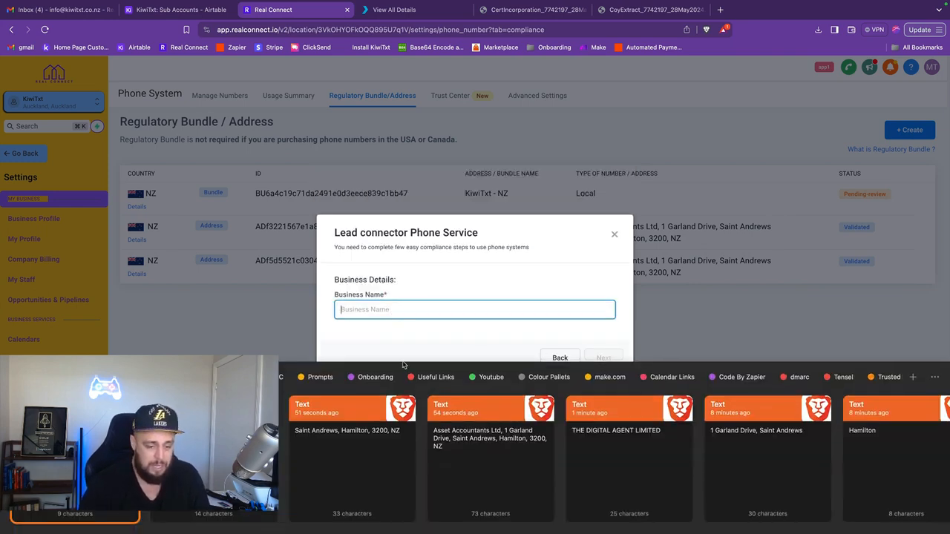
text(THE DIGITAL AGENT LIMITED)
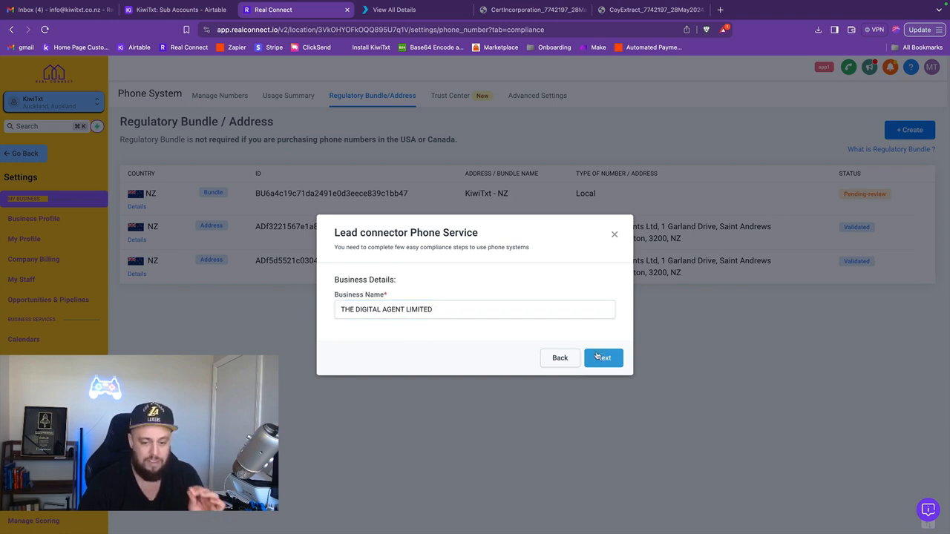
click(603, 358)
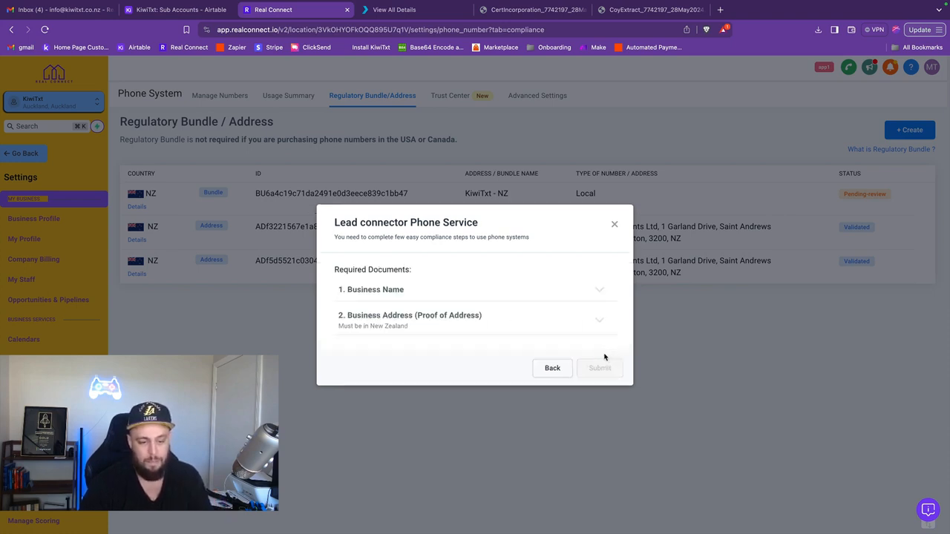
Upload the CertIncorporation PDF as the business name document and save it
click(475, 289)
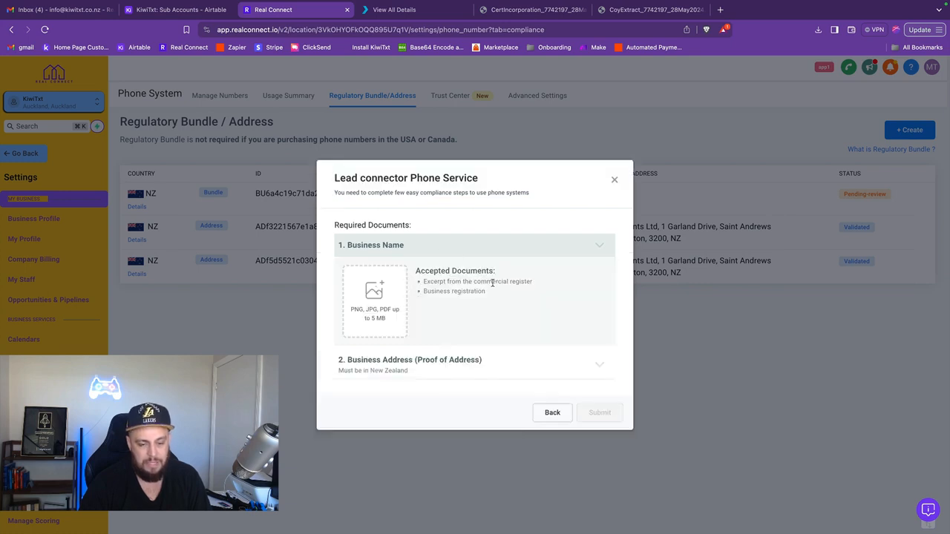
click(374, 297)
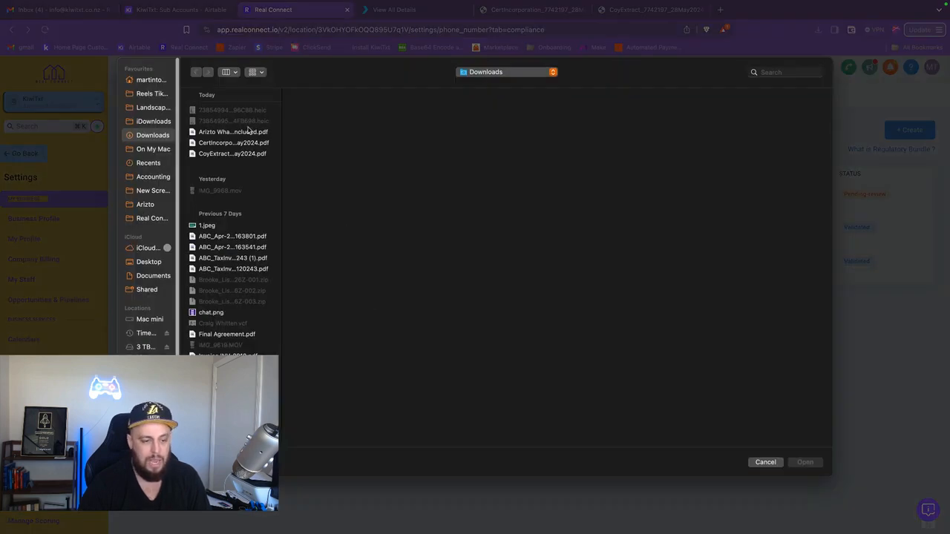
click(233, 142)
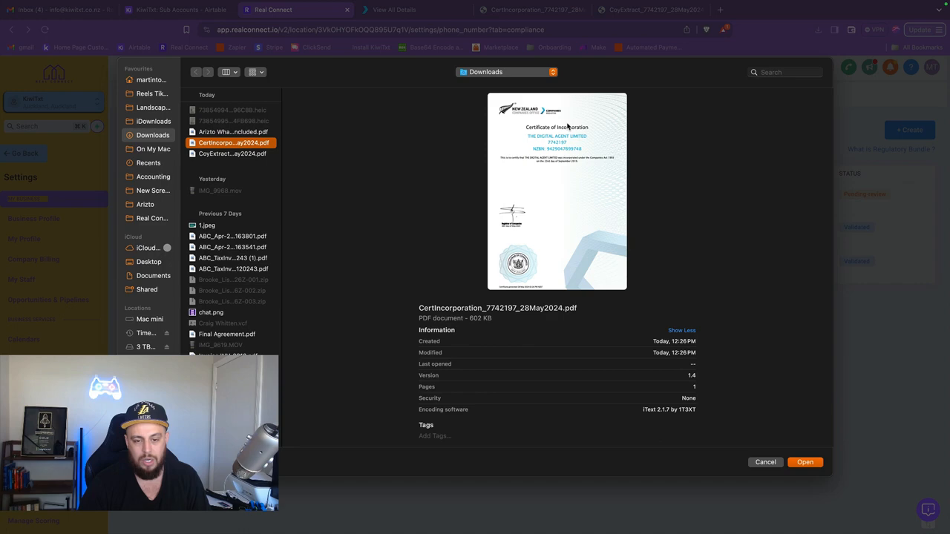
mouse_move(589, 136)
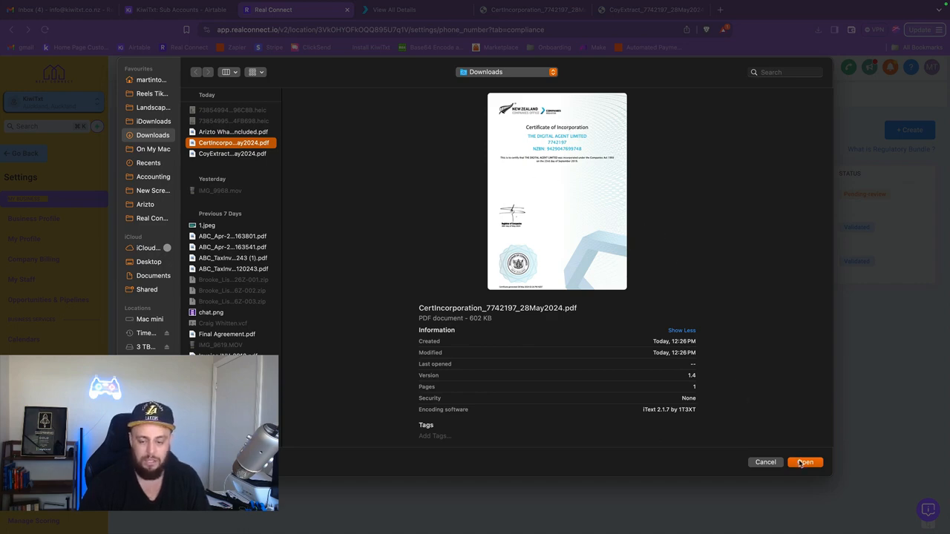
click(805, 462)
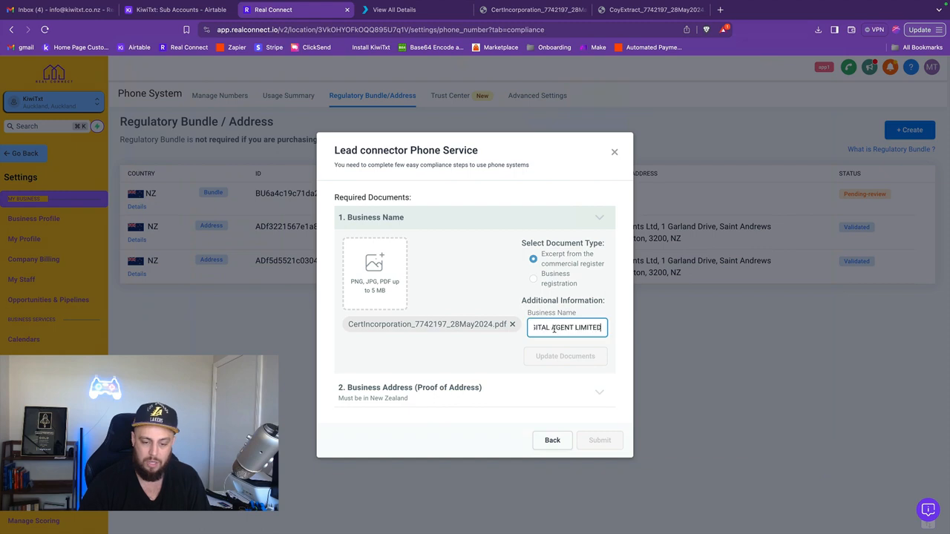
click(564, 356)
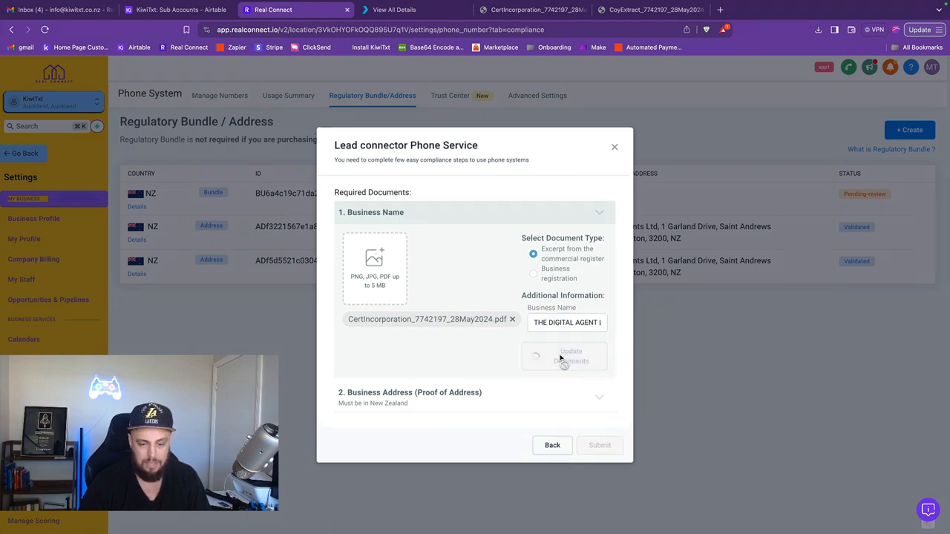
click(571, 356)
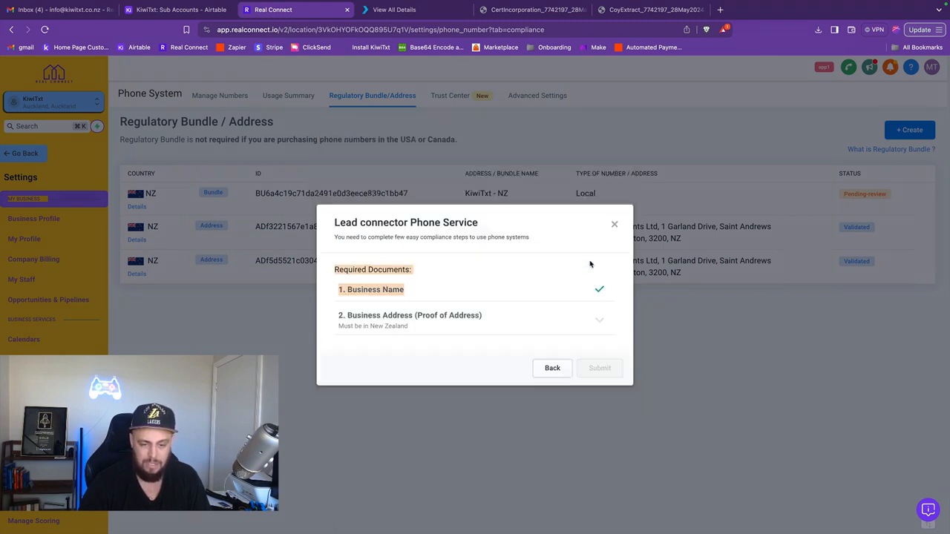
Recheck the business name document, keeping the Commercial Register Excerpt type
click(371, 289)
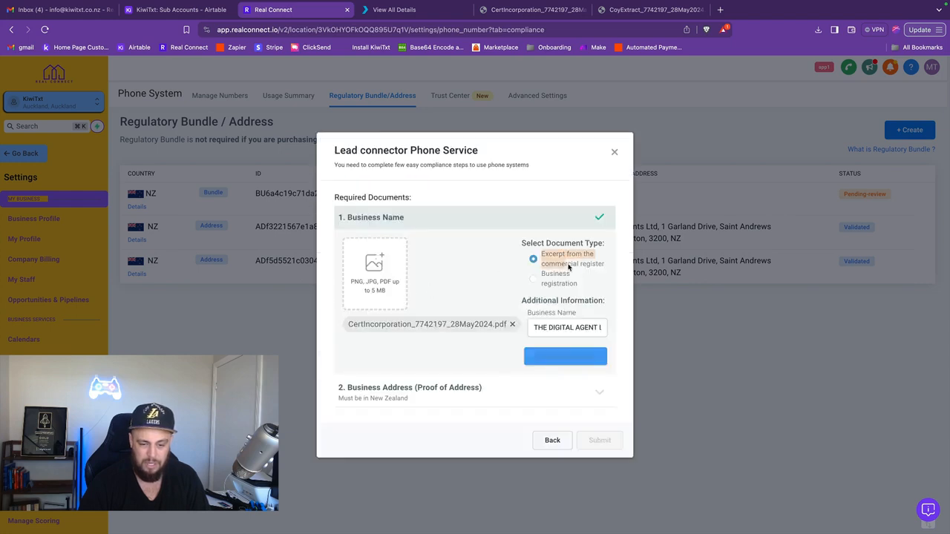
click(533, 279)
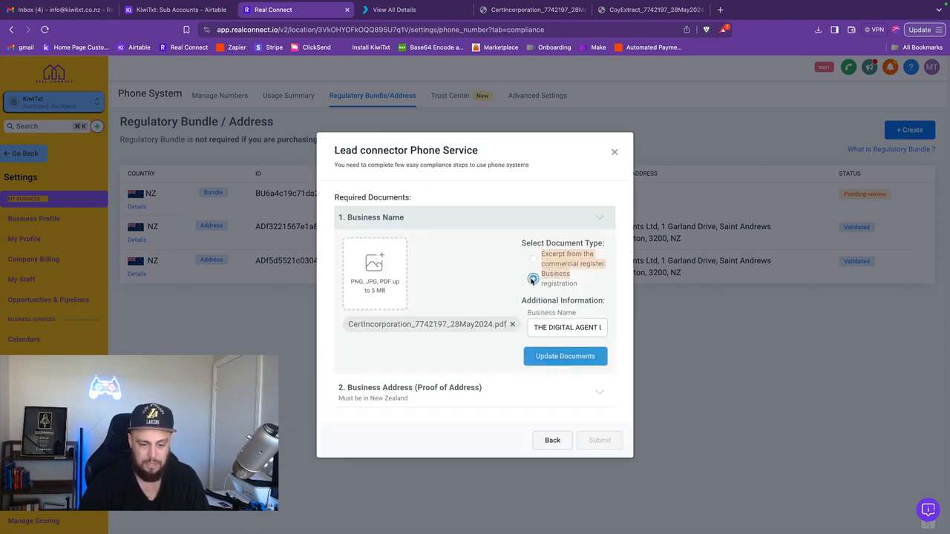
click(532, 259)
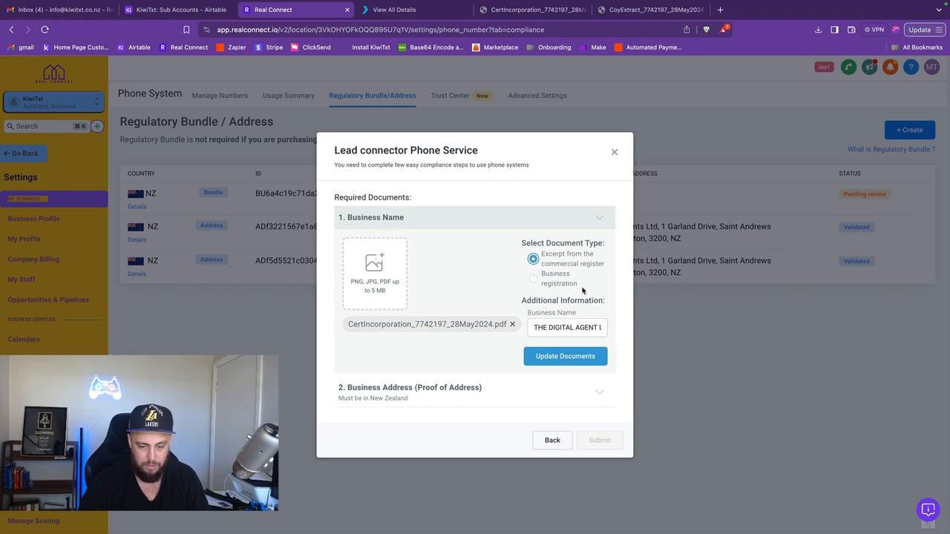
click(565, 356)
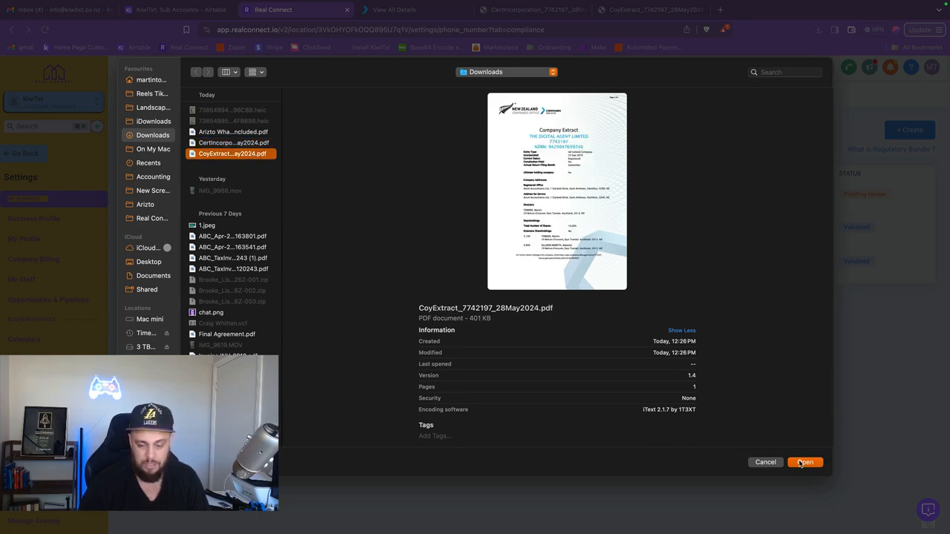
Upload CoyExtract as Business registration proof for the KiwiTxt address, save, and submit
click(805, 463)
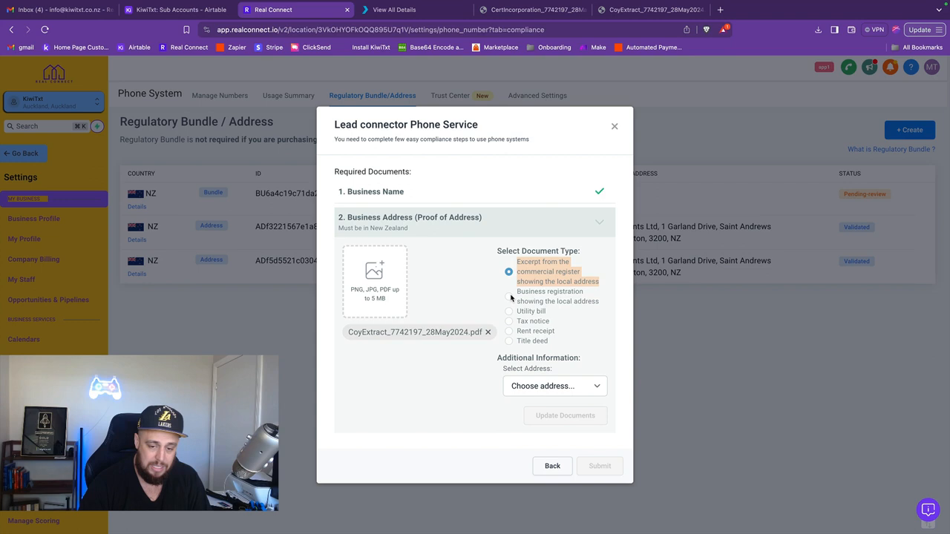
click(510, 296)
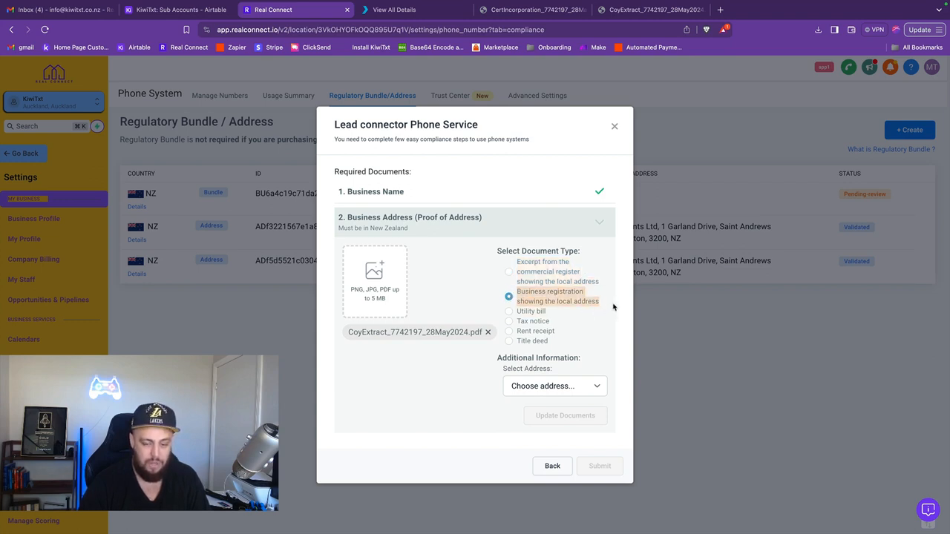
click(553, 386)
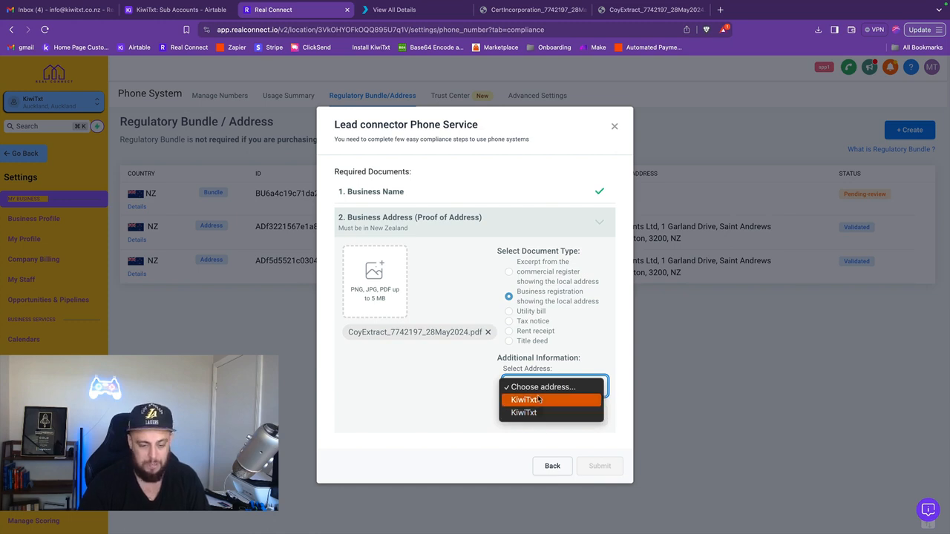
click(526, 399)
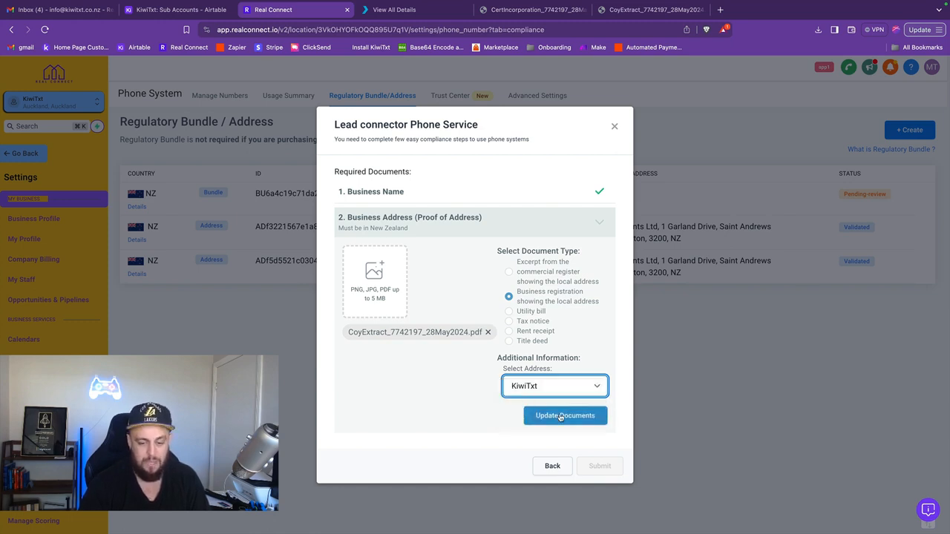
click(564, 415)
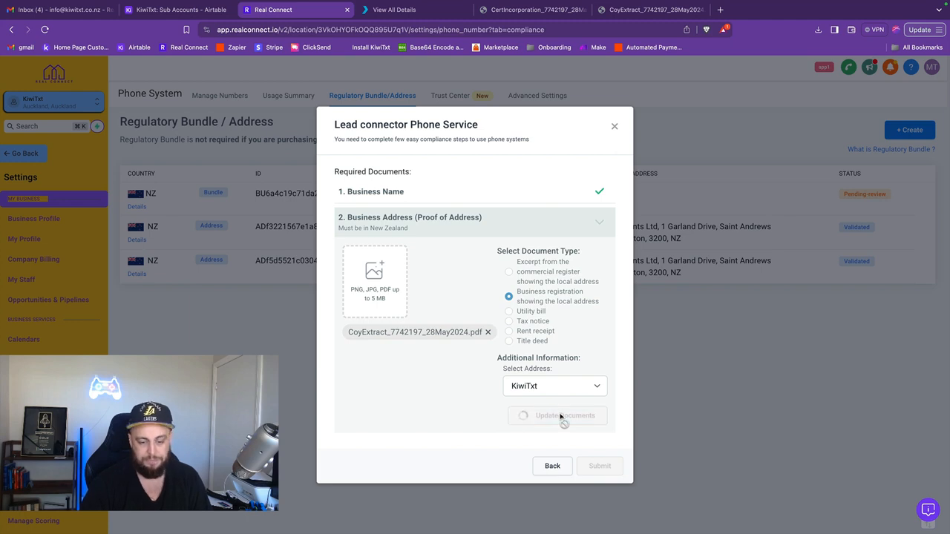
click(557, 416)
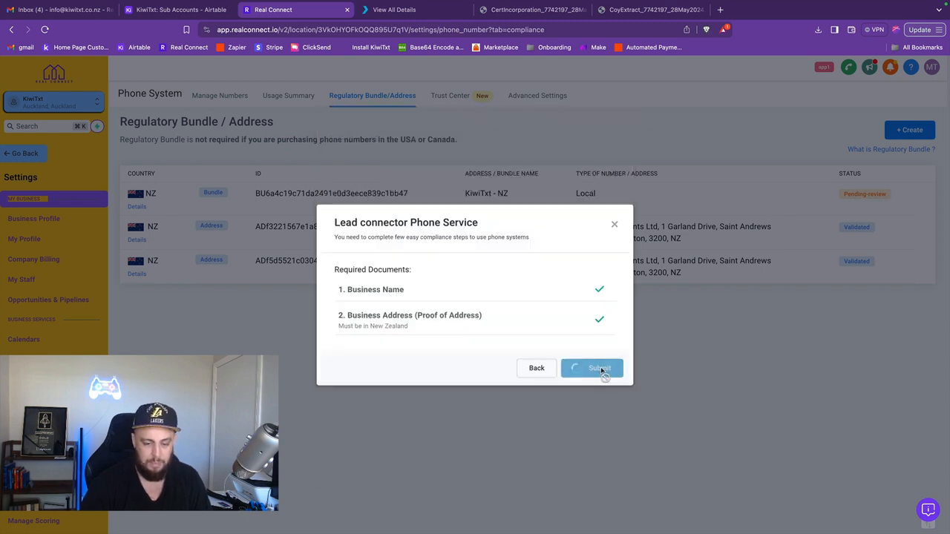
click(591, 368)
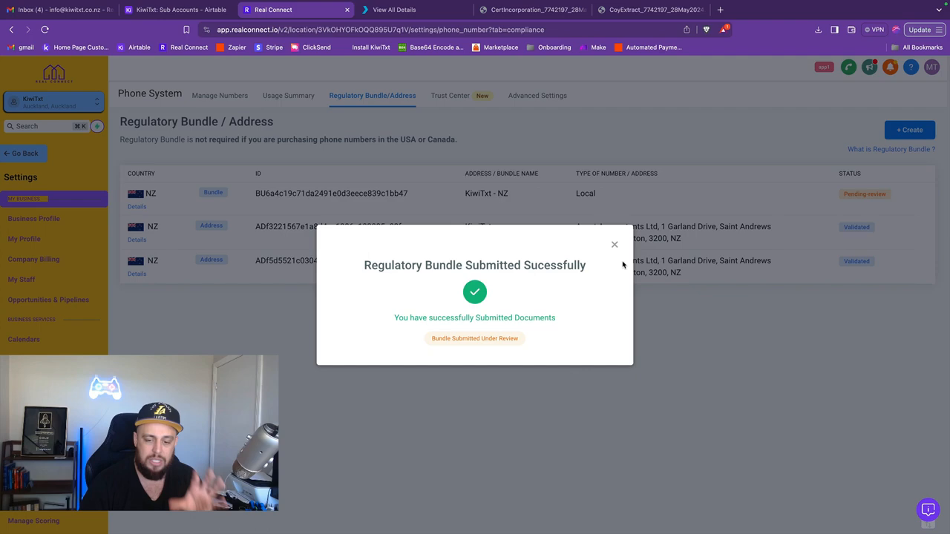
Dismiss the 'Regulatory Bundle Submitted' popup to reveal the KiwiTxt NZ bundle pending review
click(615, 244)
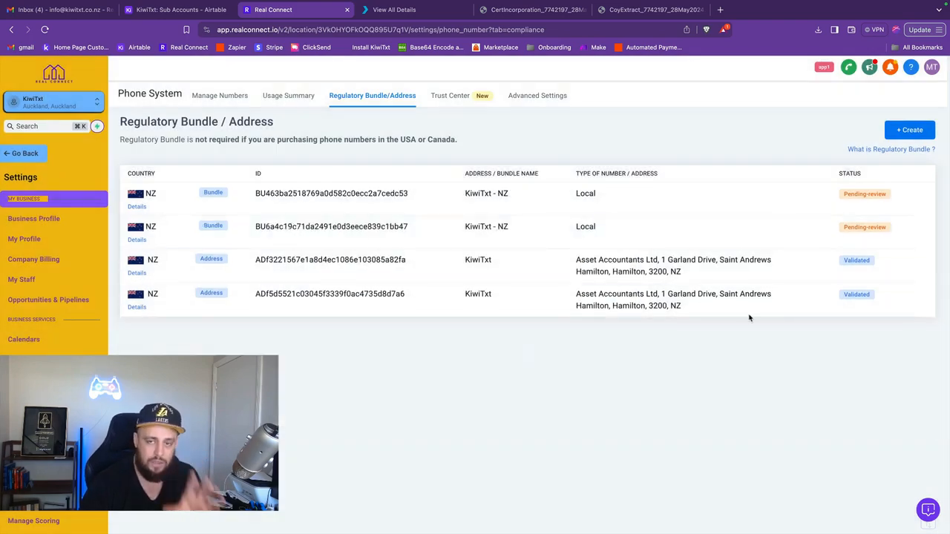
mouse_move(552, 236)
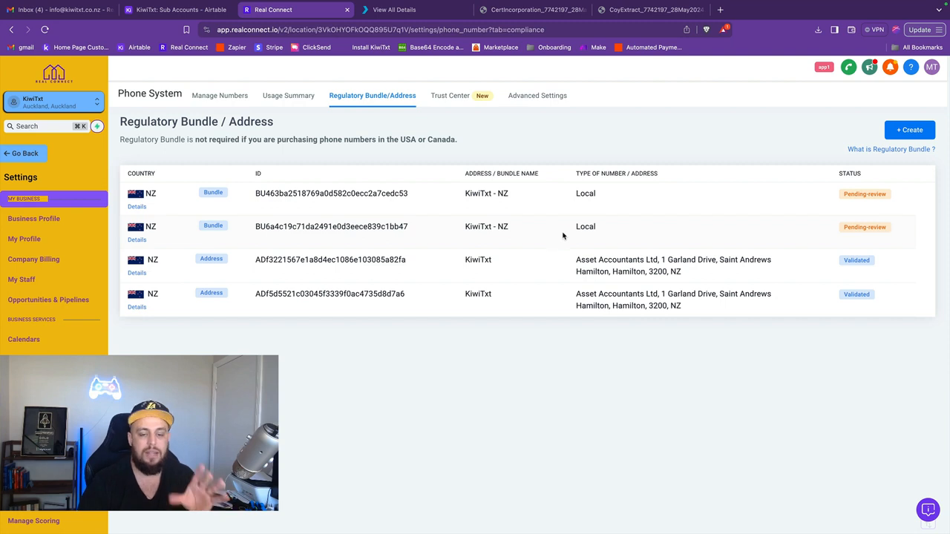
mouse_move(802, 179)
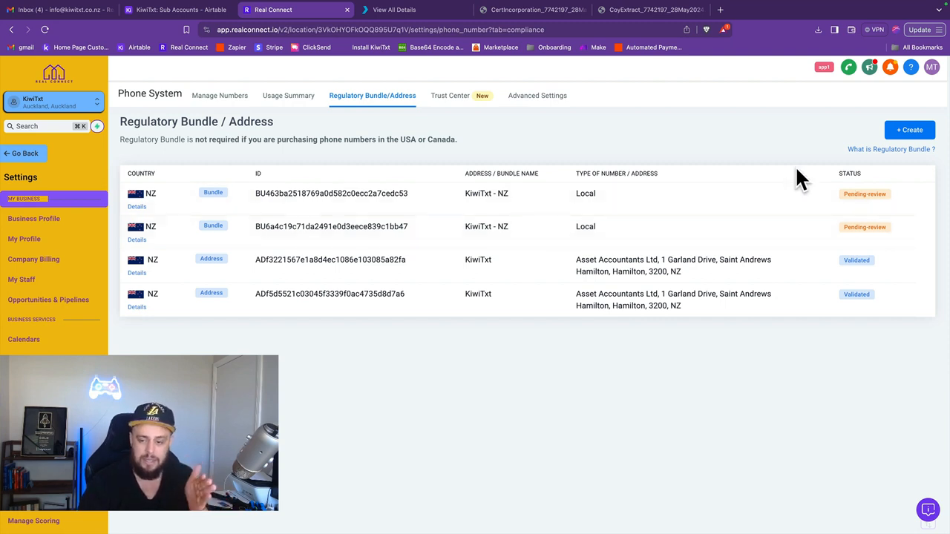
mouse_move(851, 184)
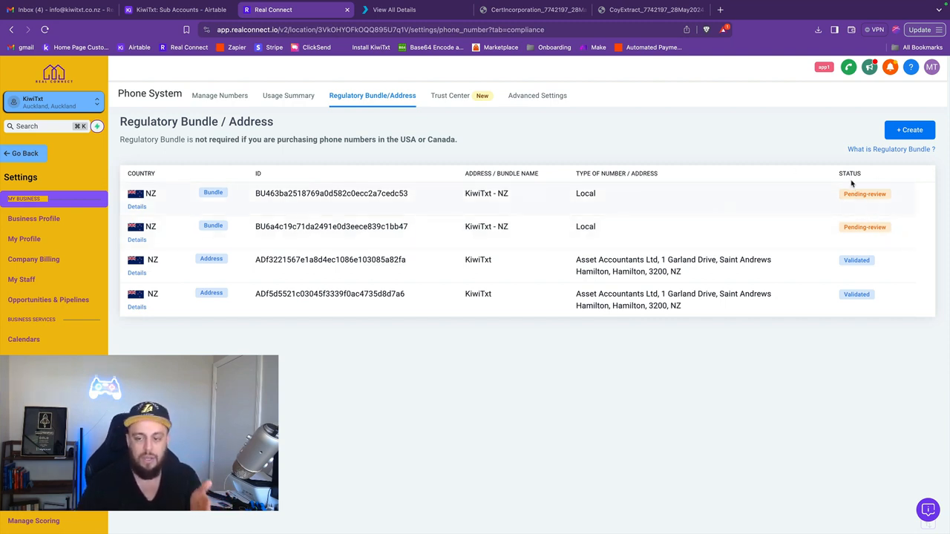